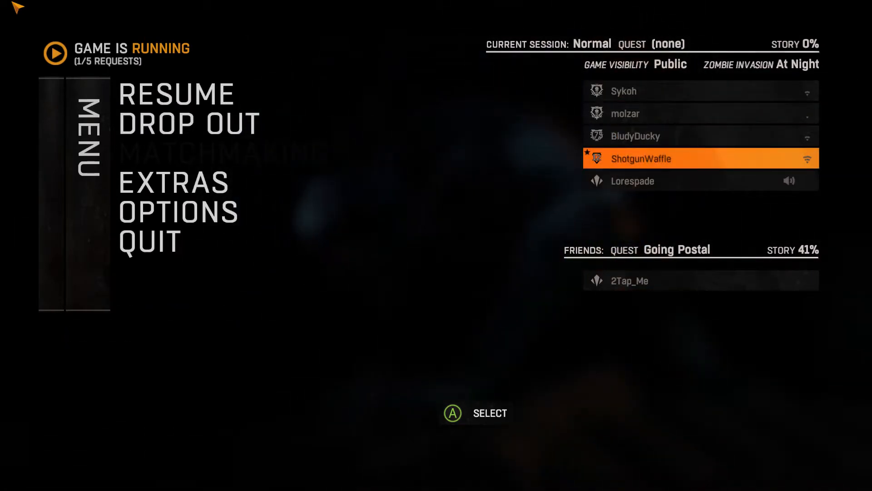
{"action": "left_click", "coordinate": [168, 93]}
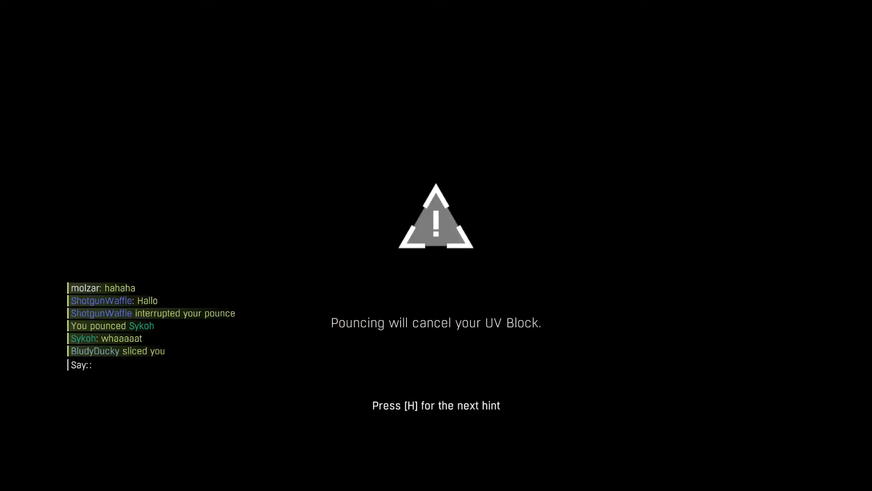
{"action": "type", "text": "t"}
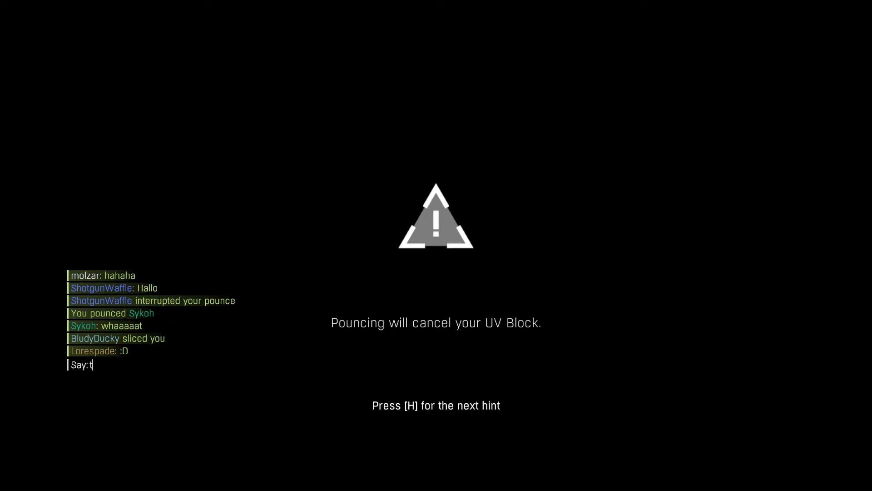
{"action": "key", "text": "Enter"}
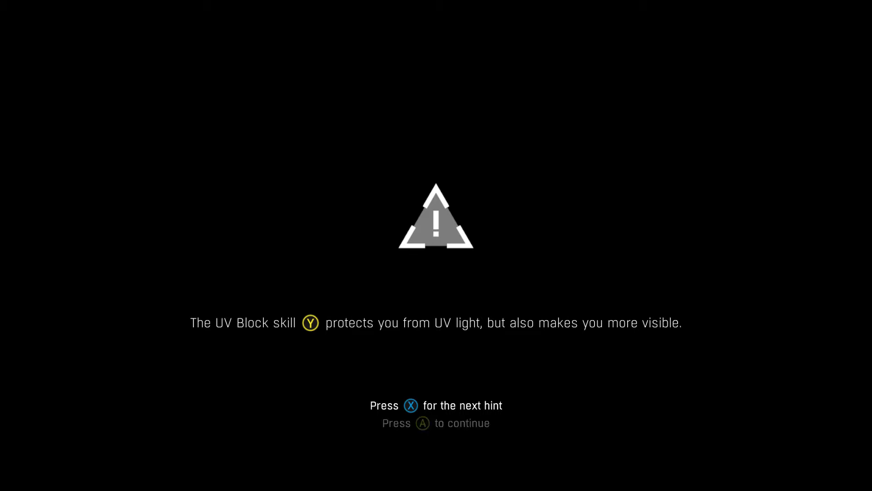
{"action": "key", "text": "A"}
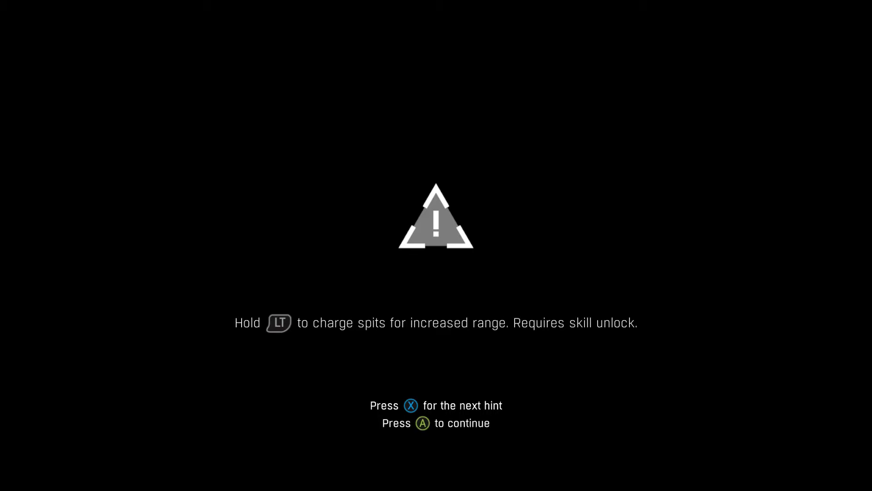
{"action": "key", "text": "A"}
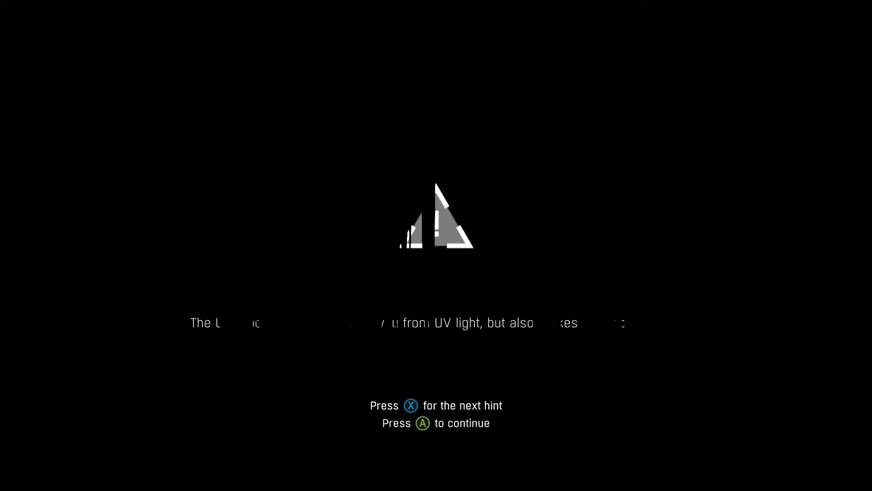
{"action": "key", "text": "a"}
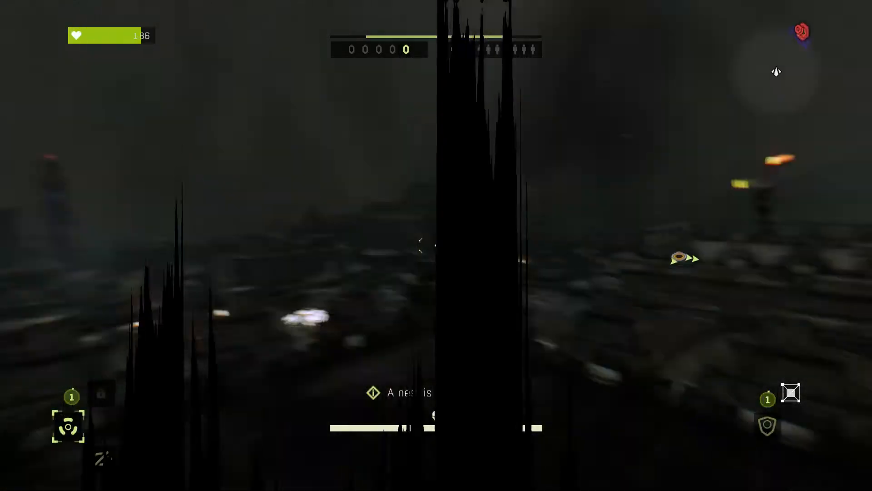